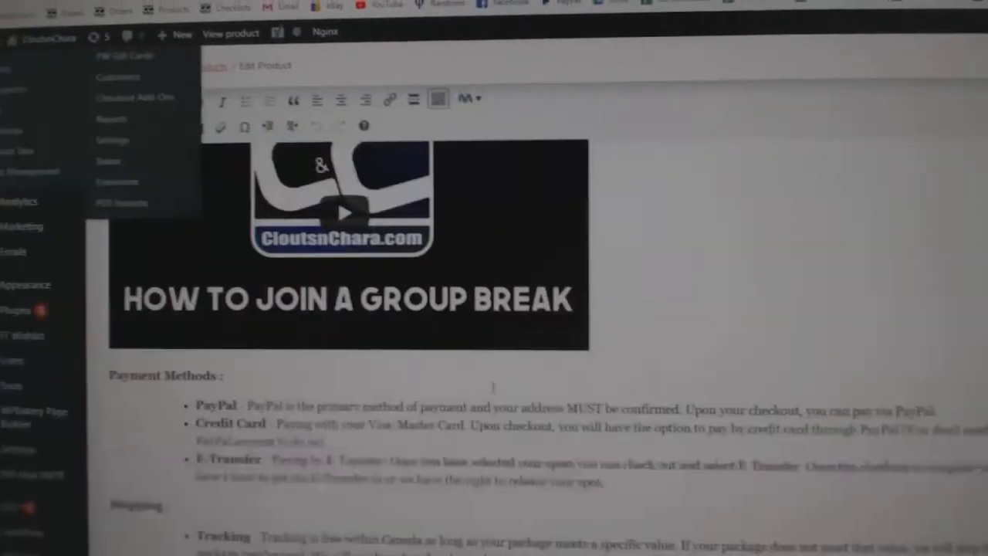
# Step: Scroll the WordPress product page, then move to the Random List Generator tool
pyautogui.scroll(-3)
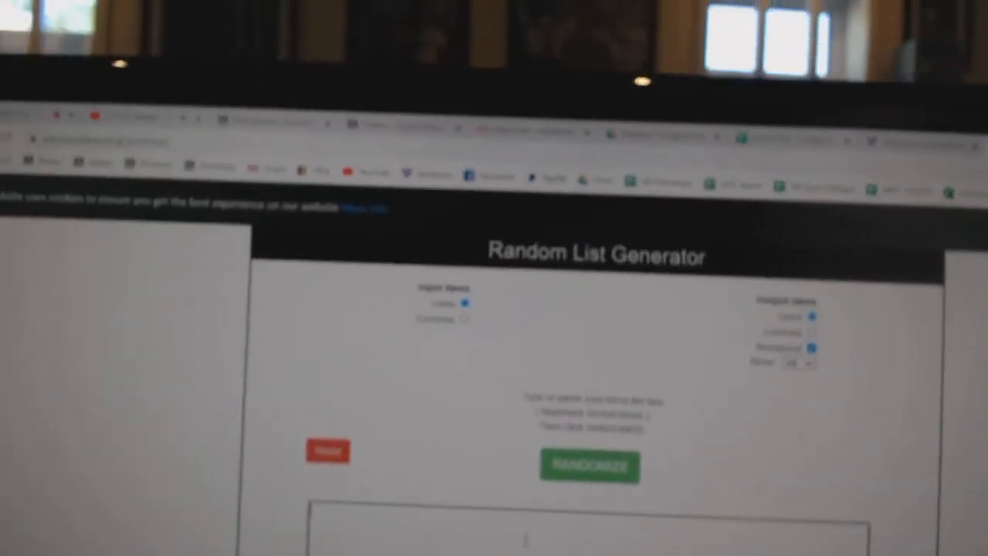
# Step: Paste the card break product list and randomize it into a numbered shuffled order
pyautogui.click(589, 466)
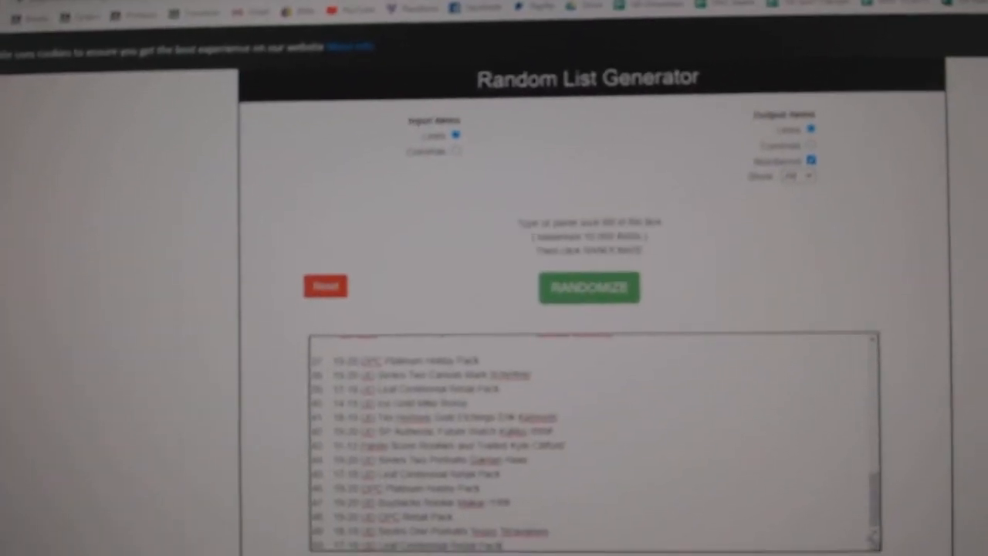
pyautogui.click(589, 288)
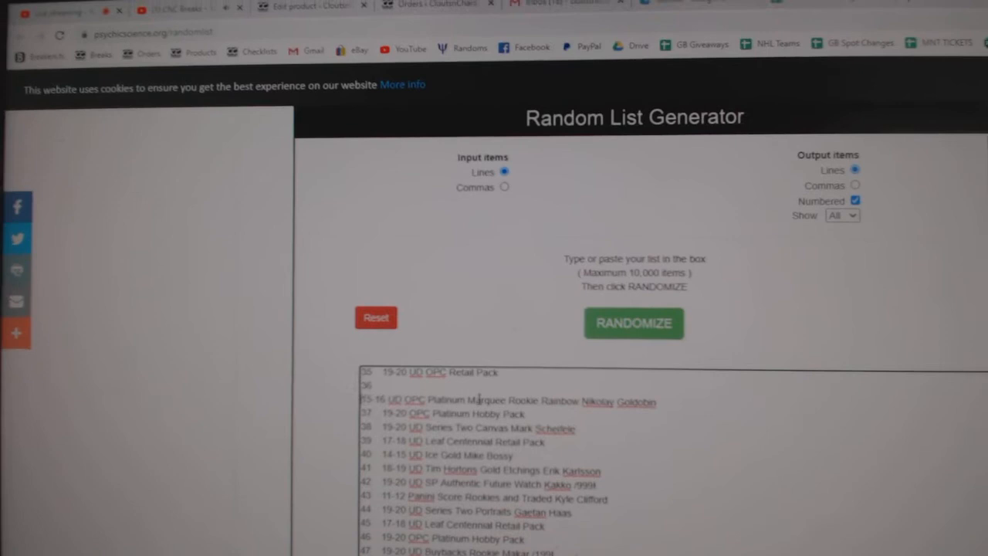
pyautogui.click(633, 323)
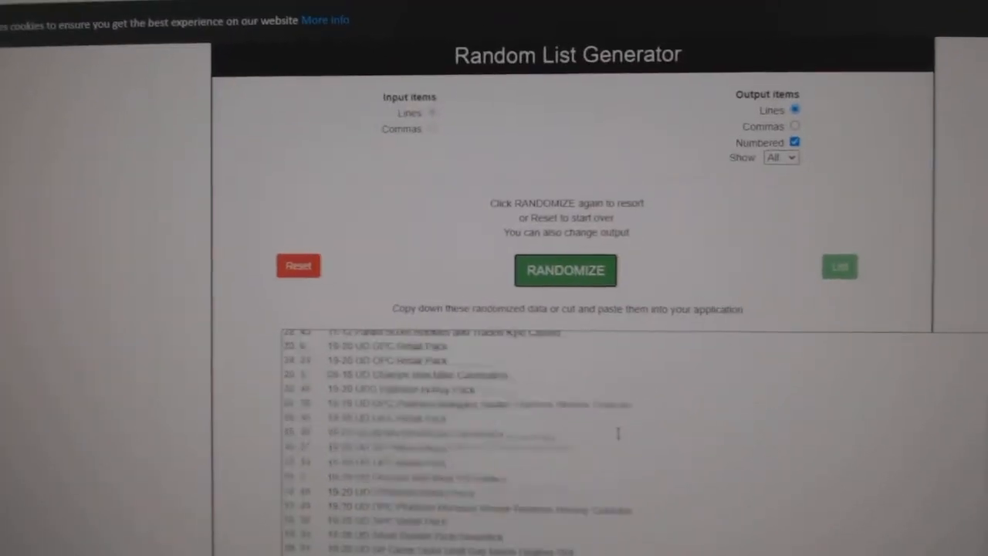
pyautogui.click(565, 270)
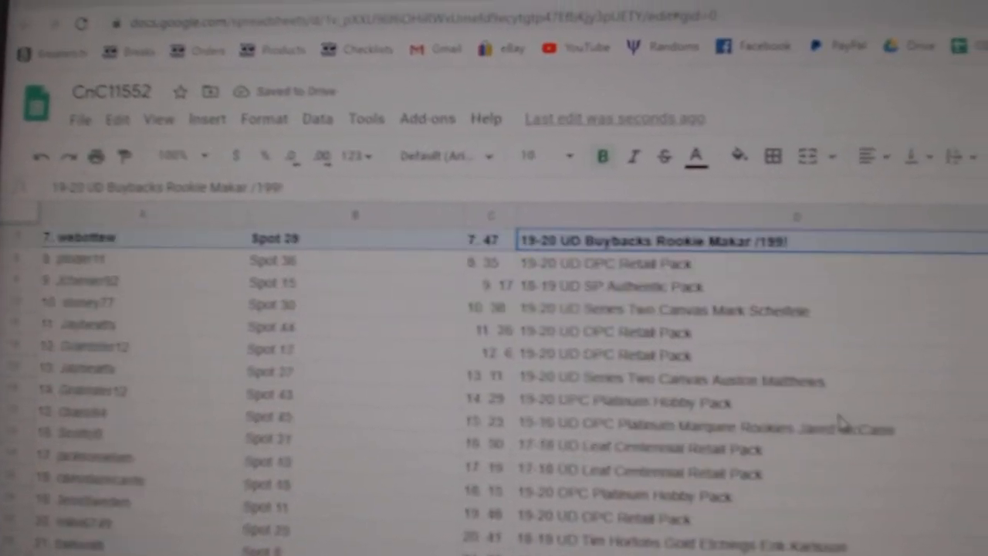
# Step: Select the Spot 4 row with the Ultimate Icons Patch Autograph Barasso item for bolding
pyautogui.scroll(-3)
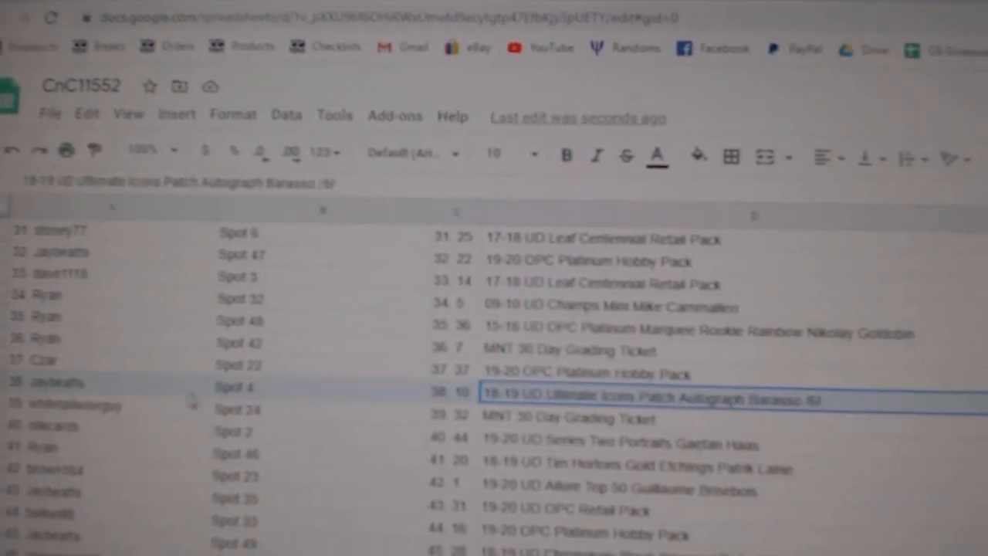
pyautogui.click(566, 155)
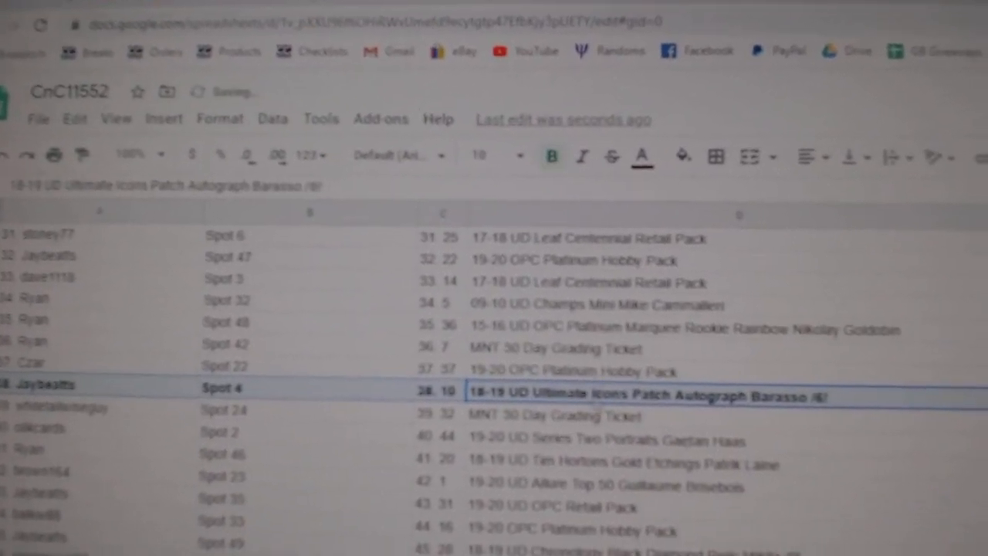
pyautogui.scroll(-3)
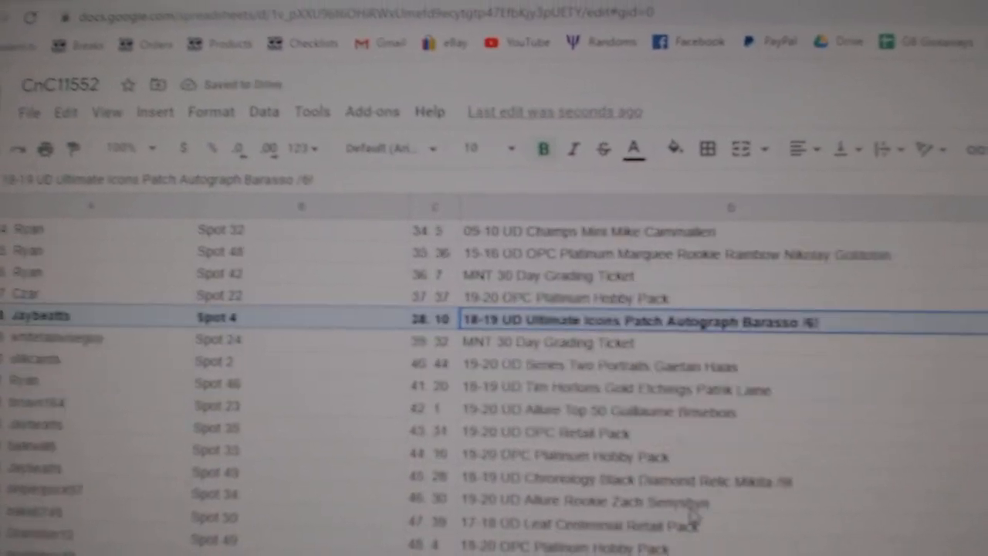